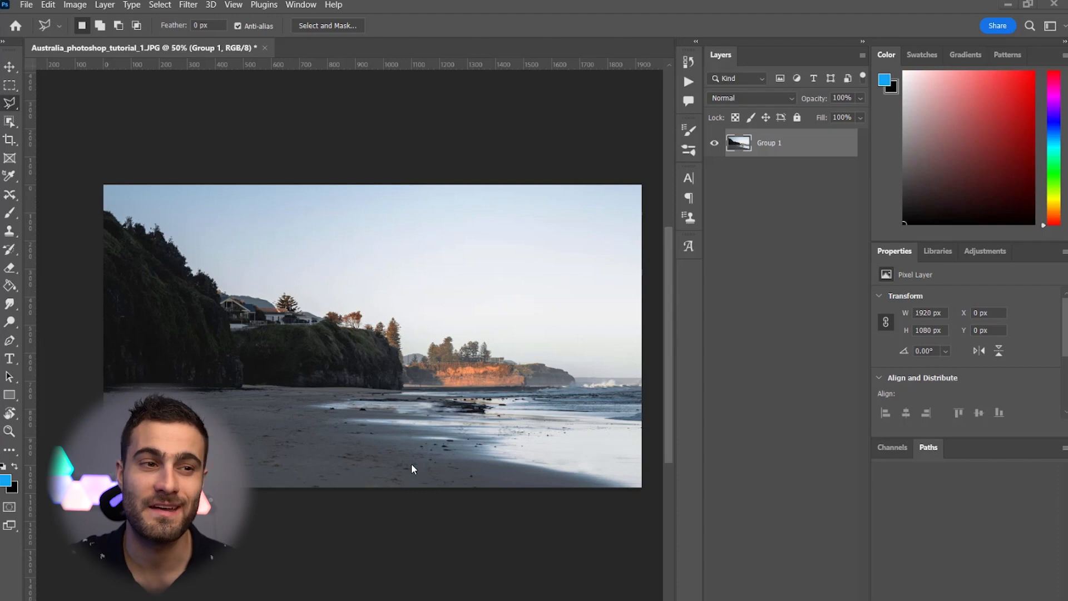
mouse_move(473, 477)
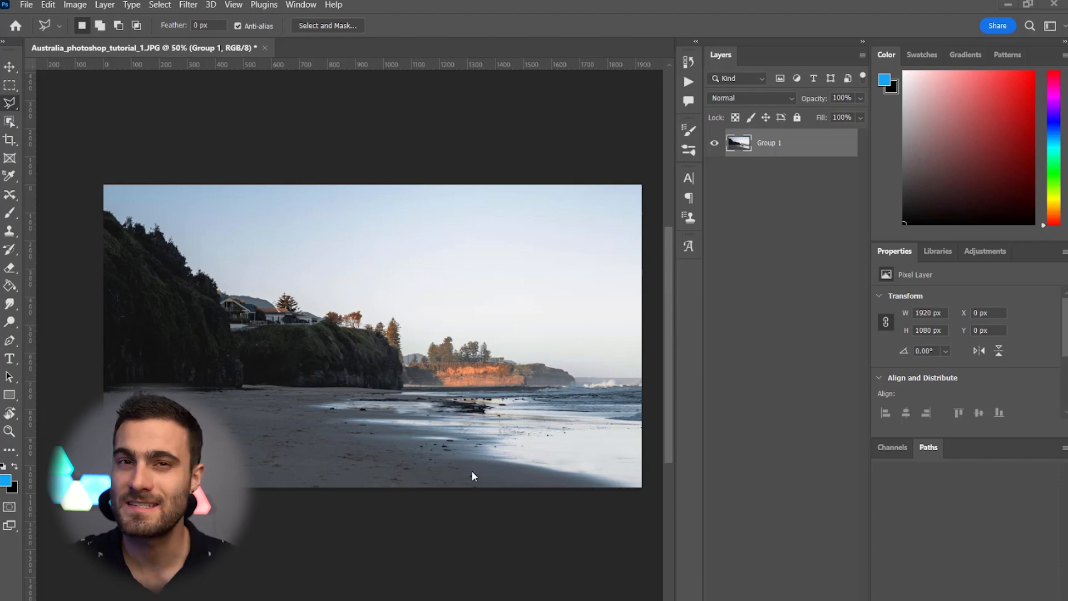
mouse_move(486, 308)
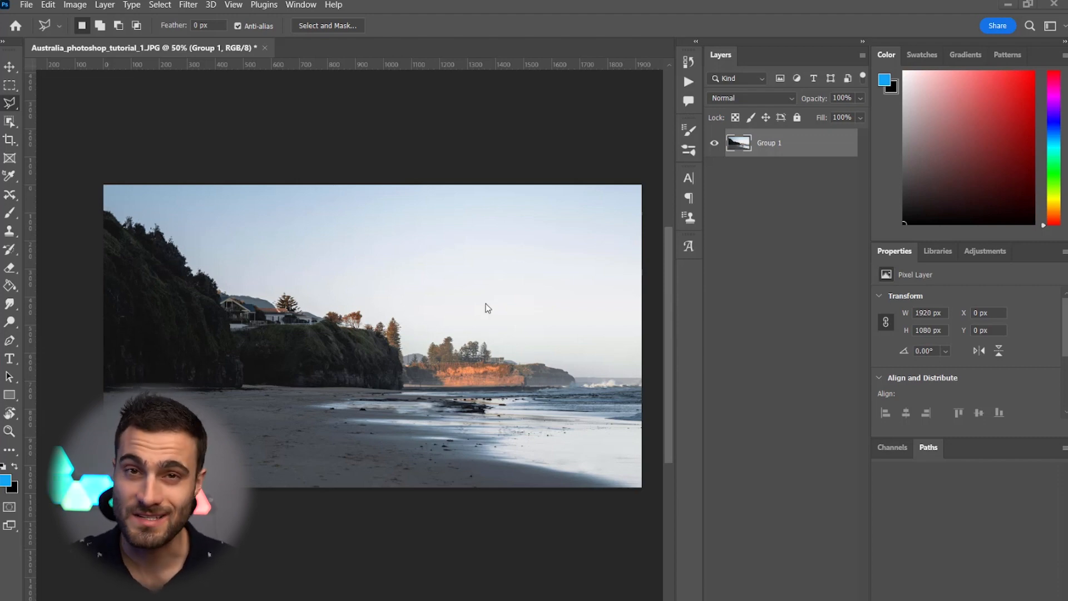
mouse_move(484, 311)
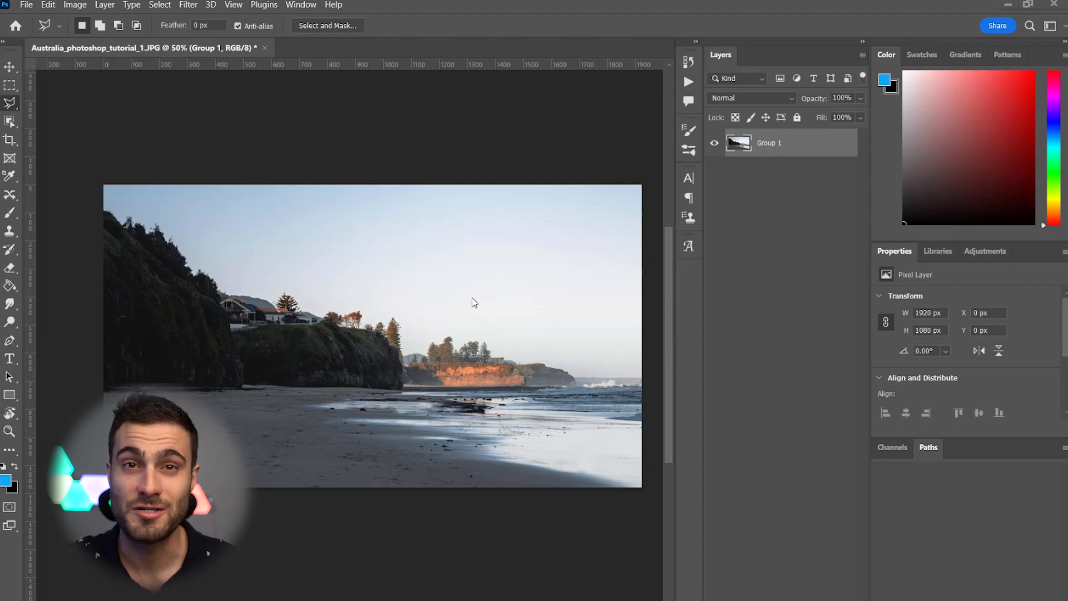
- Start Sky Replacement from the Edit menu on the beach photo
left_click(47, 4)
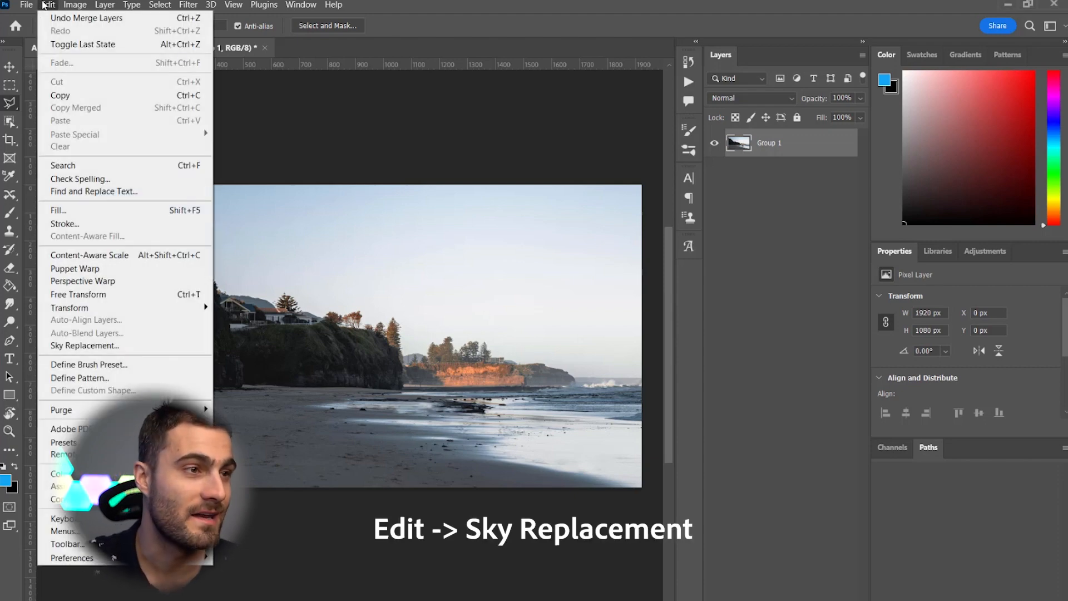
left_click(85, 345)
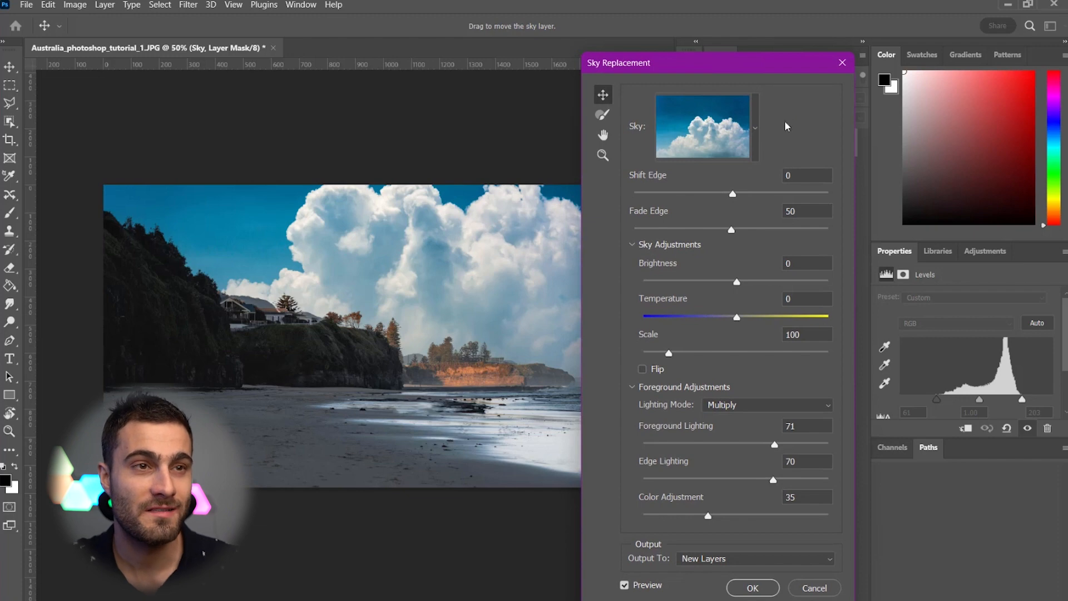
mouse_move(767, 162)
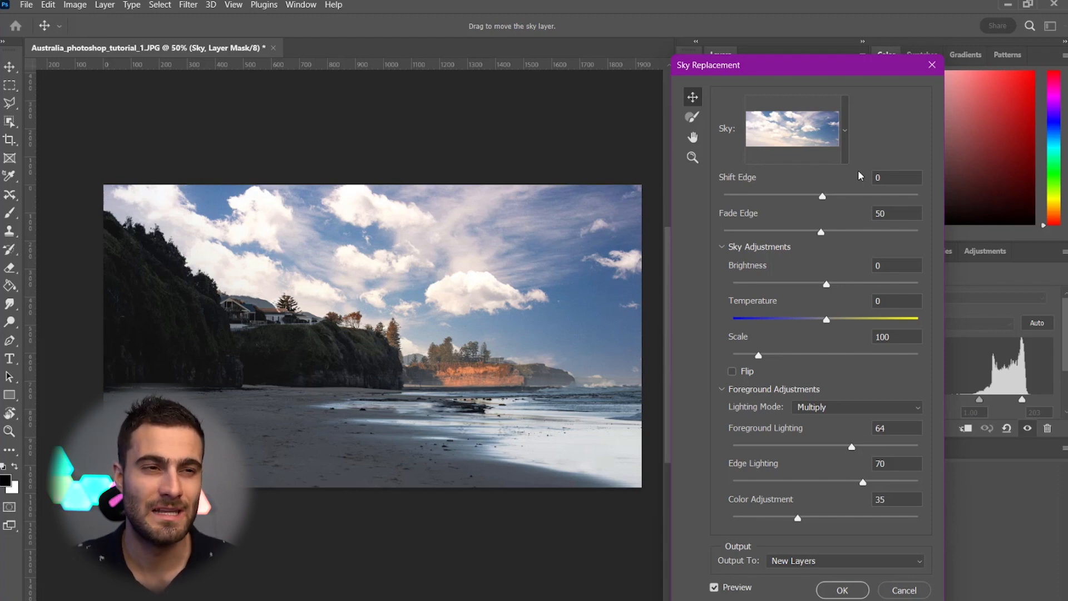
mouse_move(831, 201)
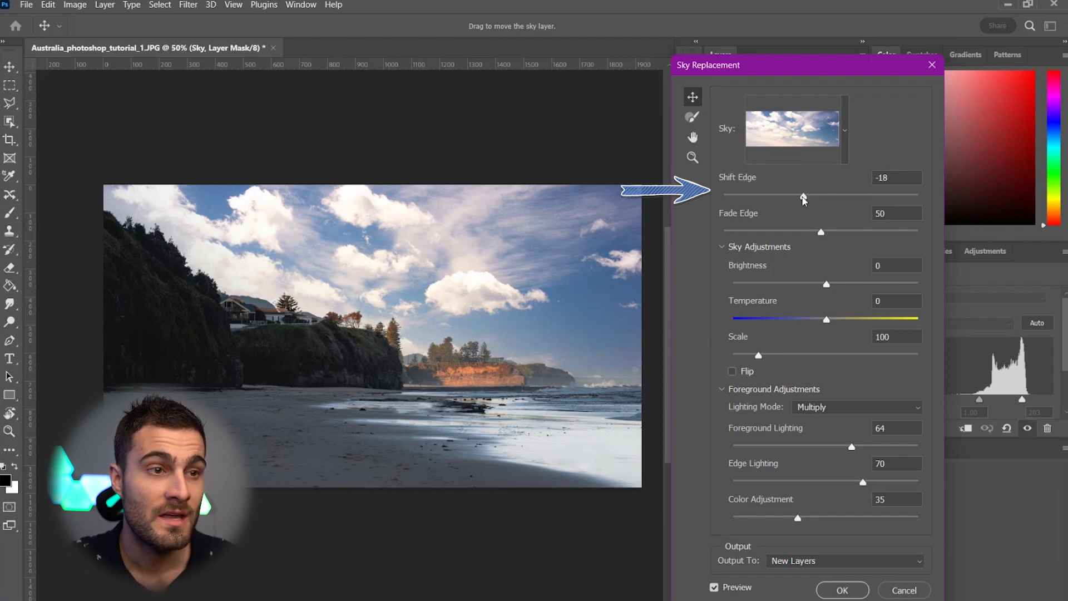
mouse_move(803, 199)
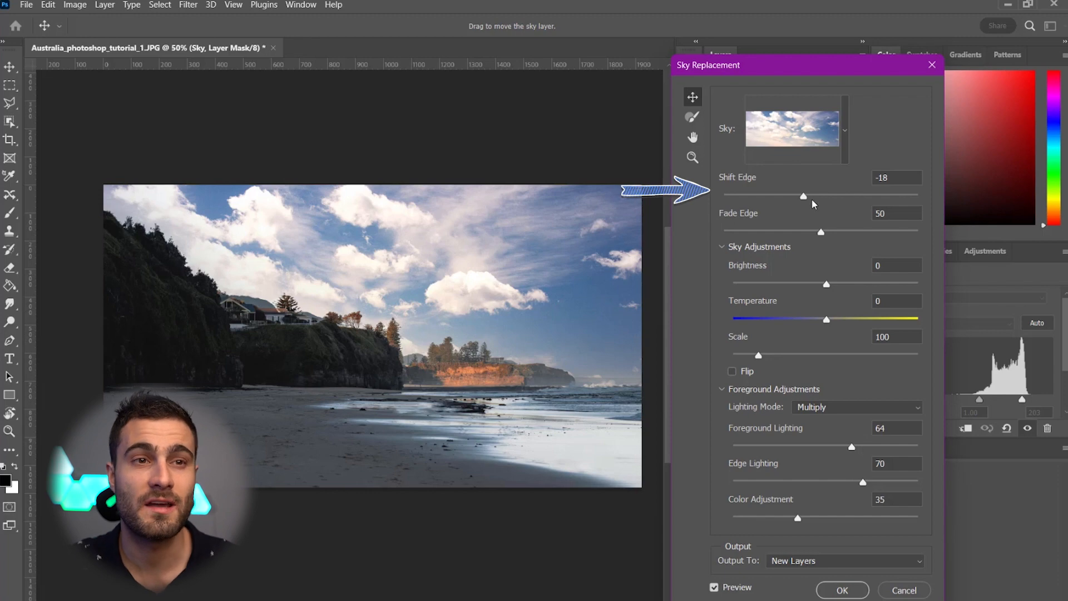
mouse_move(549, 365)
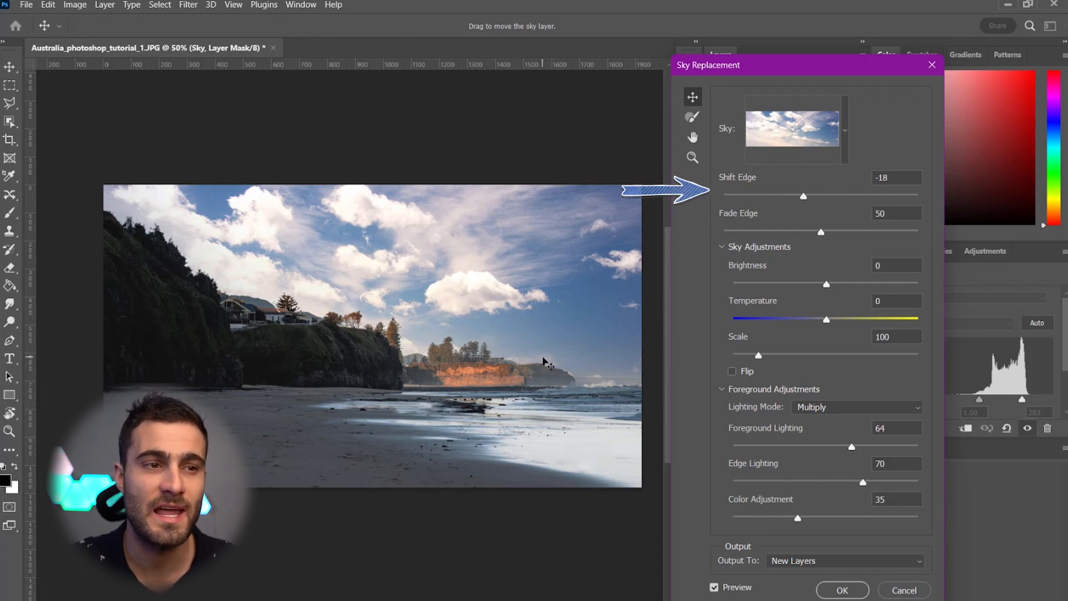
mouse_move(414, 357)
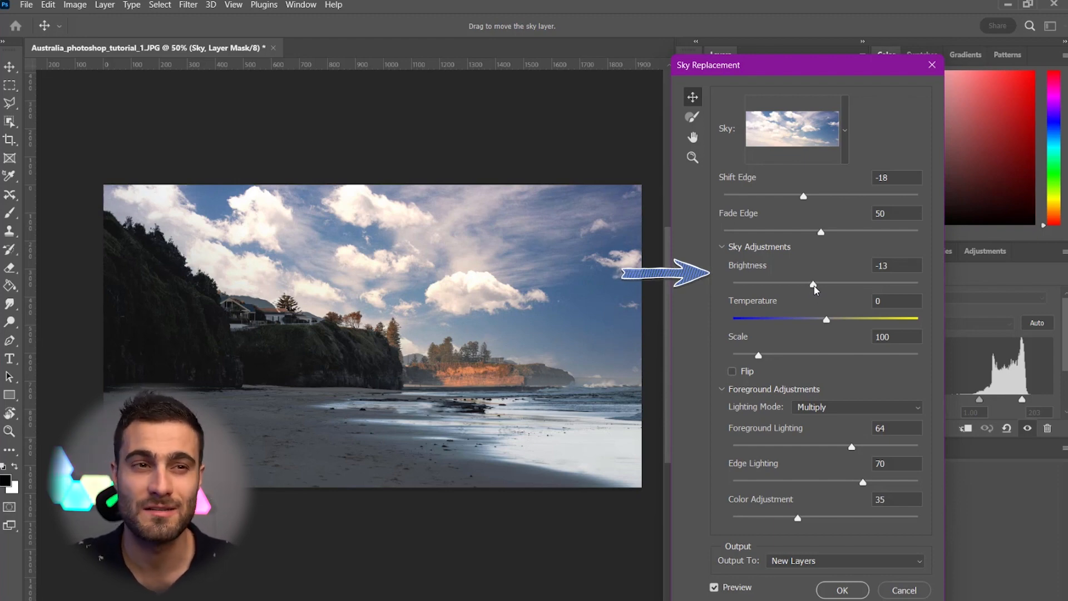
mouse_move(812, 284)
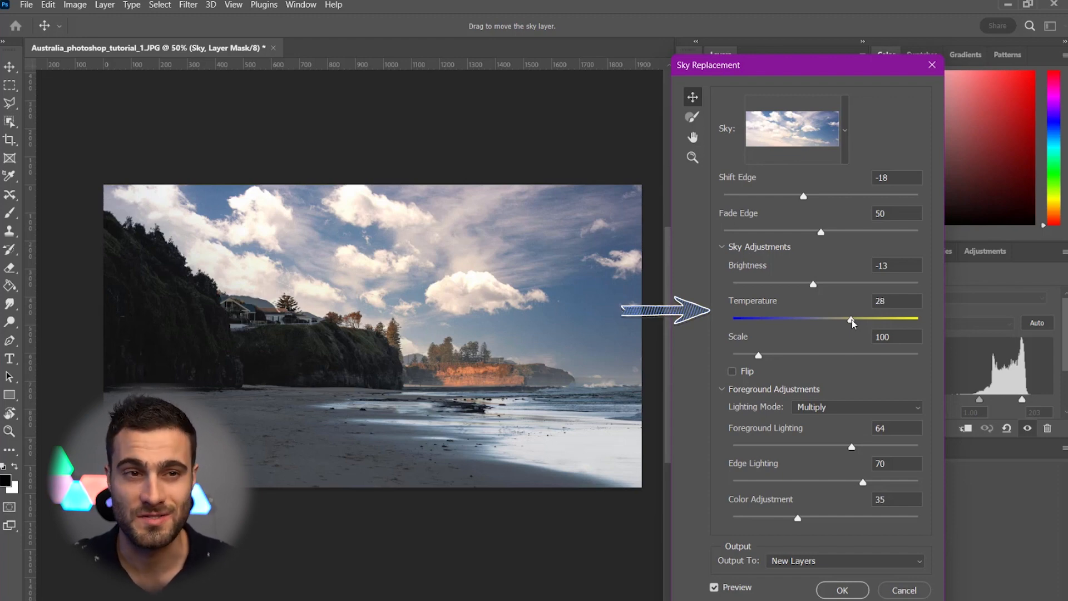
mouse_move(822, 368)
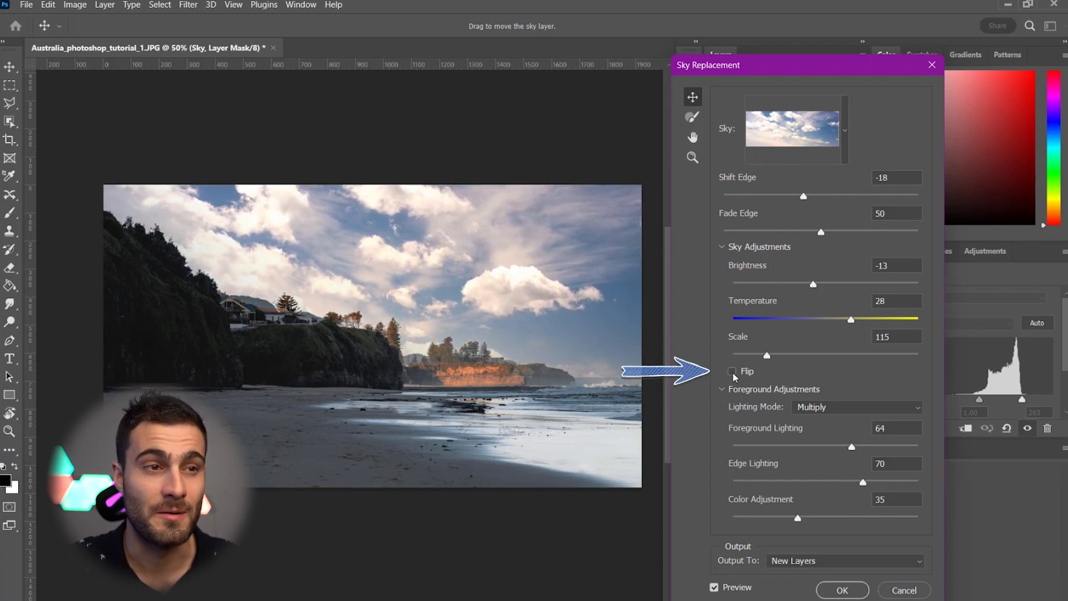
- Flip the replacement sky horizontally, then restore its original orientation
left_click(732, 371)
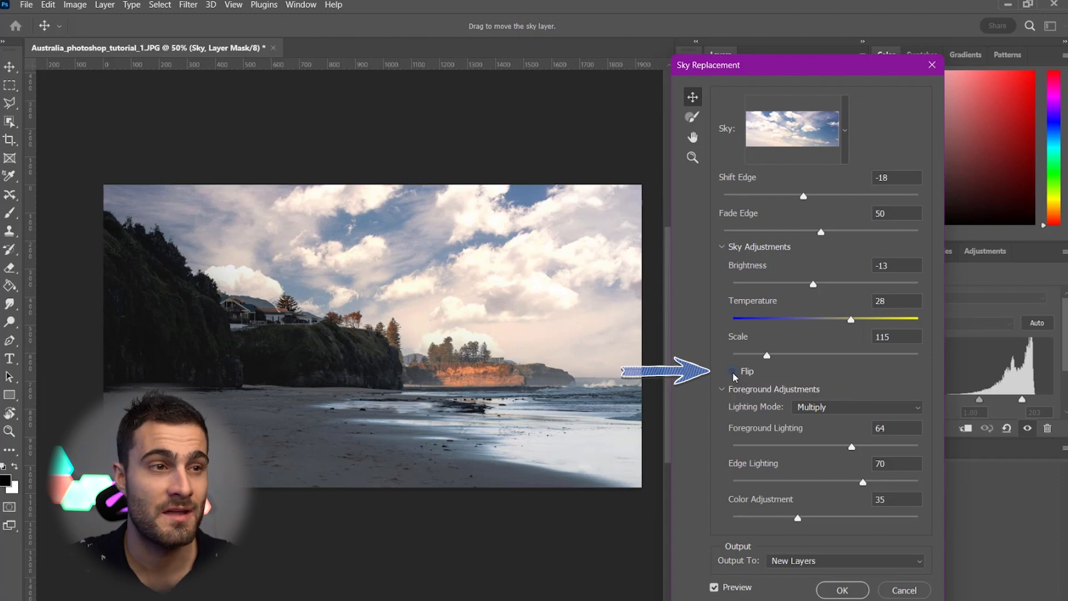
left_click(732, 371)
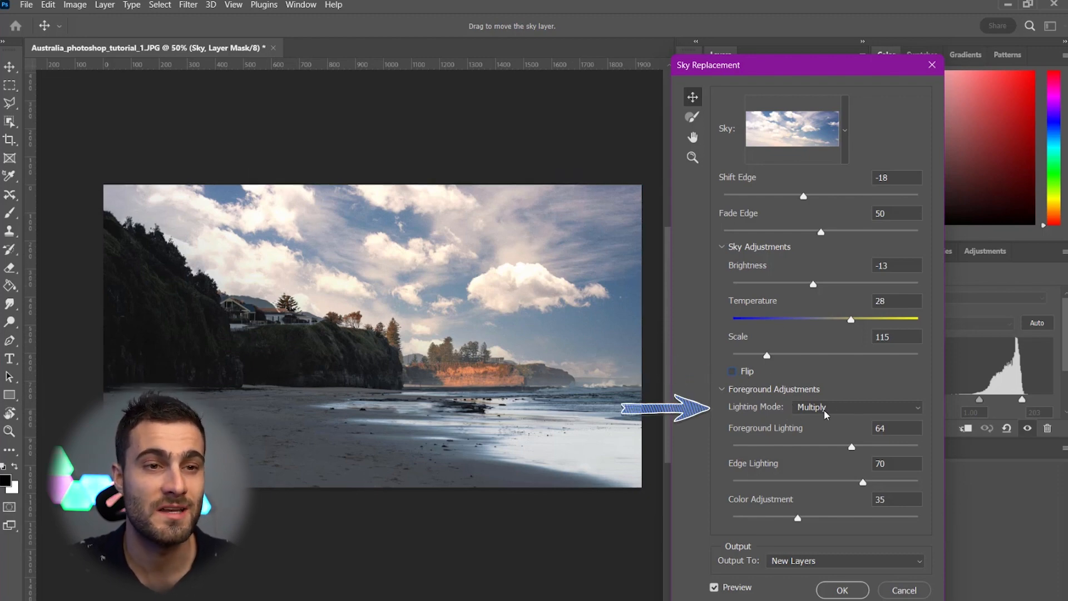
- Try Screen foreground lighting mode, then return to Multiply
left_click(855, 408)
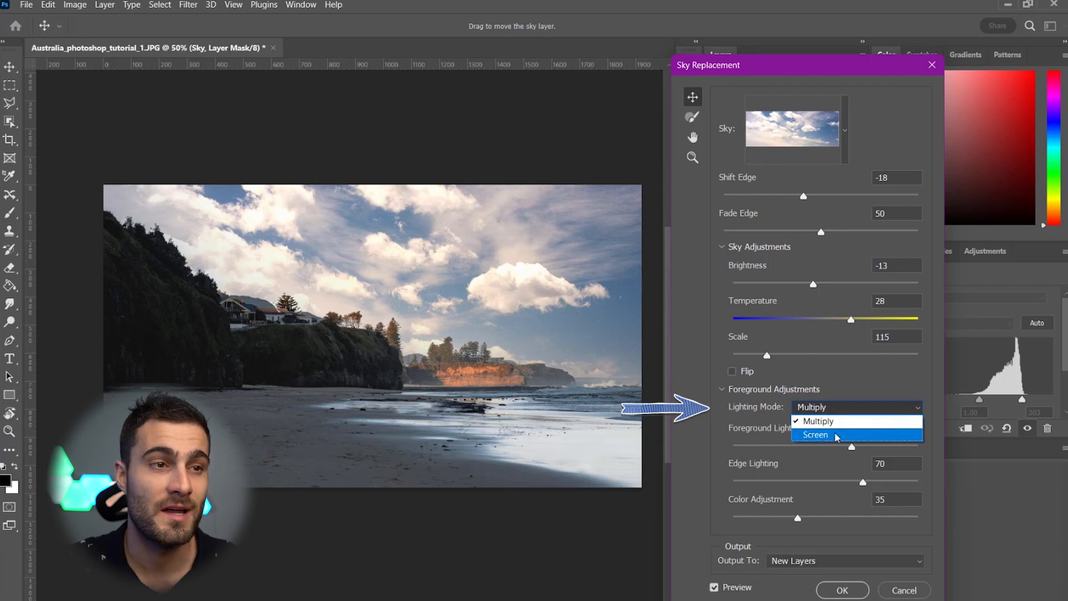
left_click(814, 434)
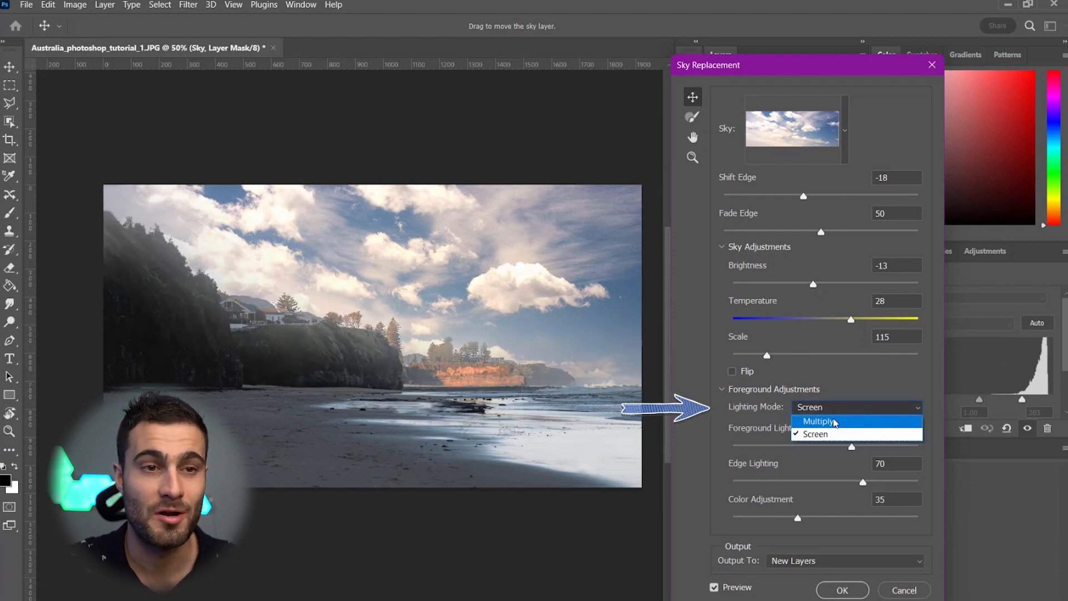
left_click(817, 420)
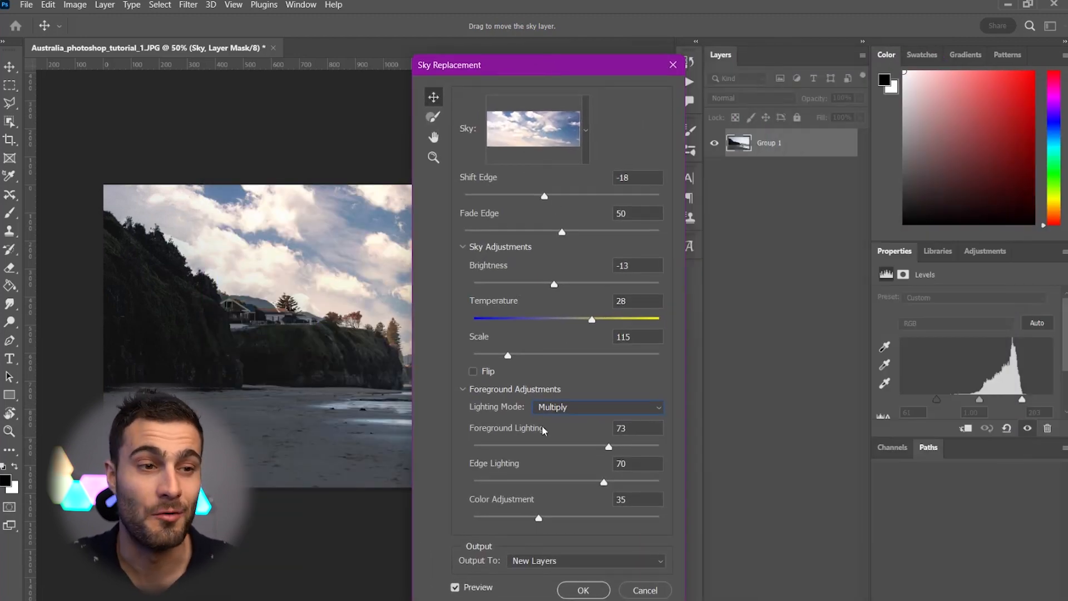
mouse_move(836, 148)
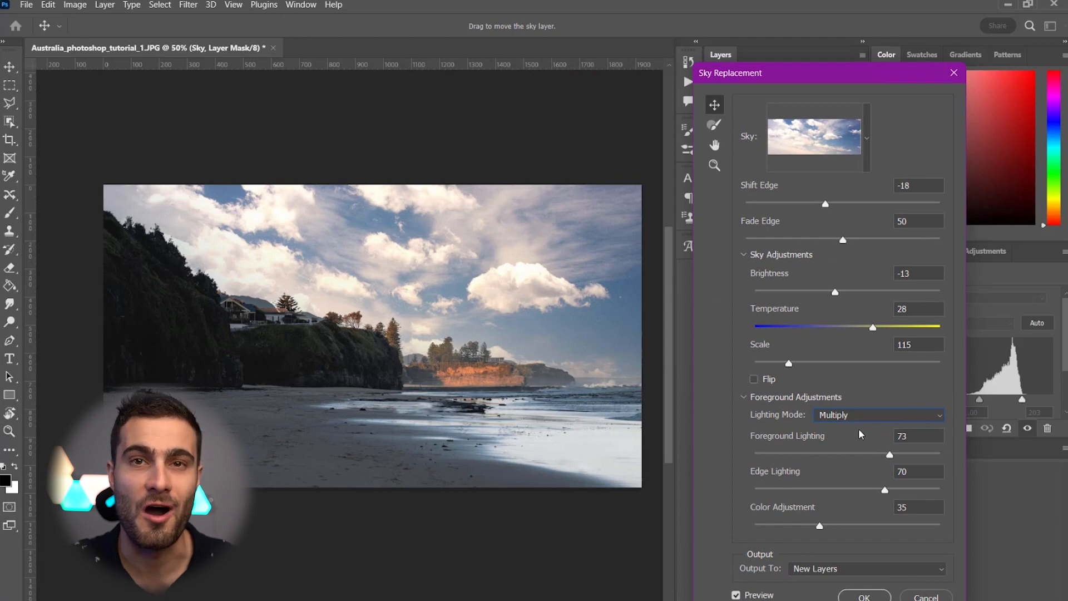
mouse_move(850, 441)
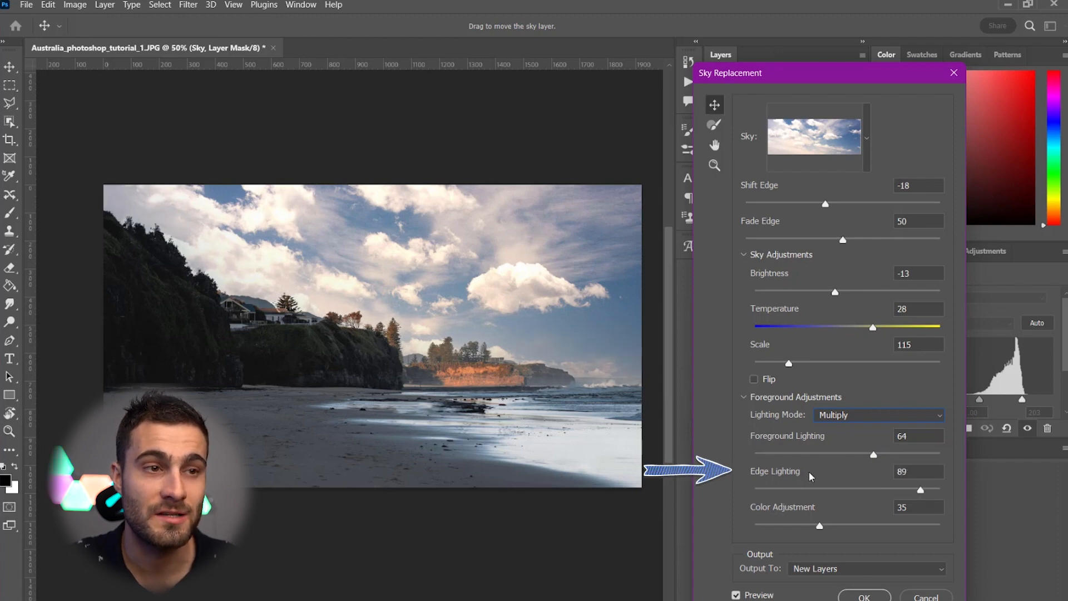
mouse_move(637, 386)
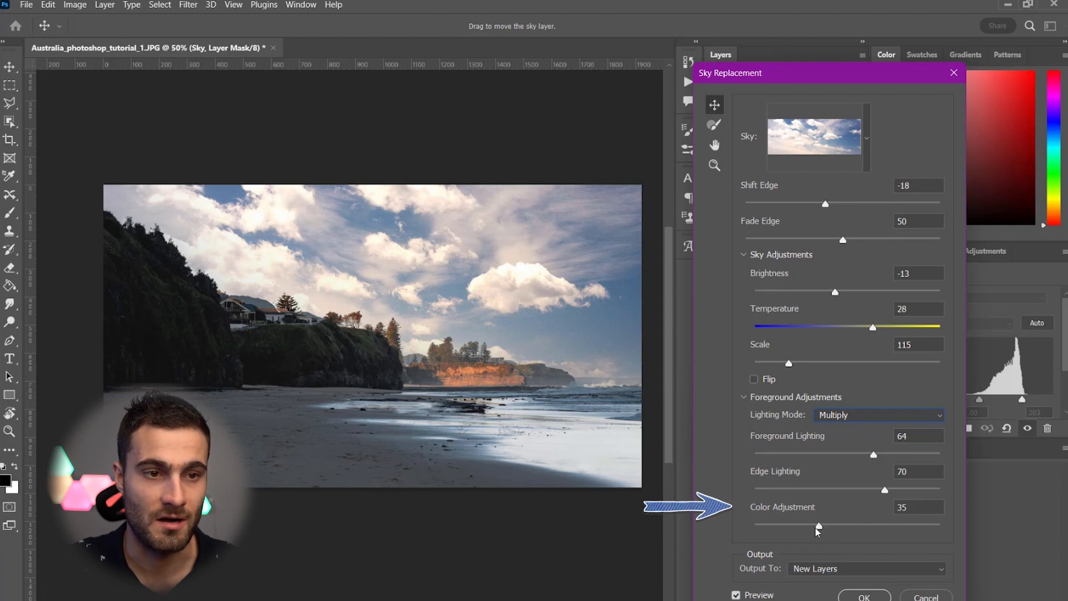
mouse_move(818, 533)
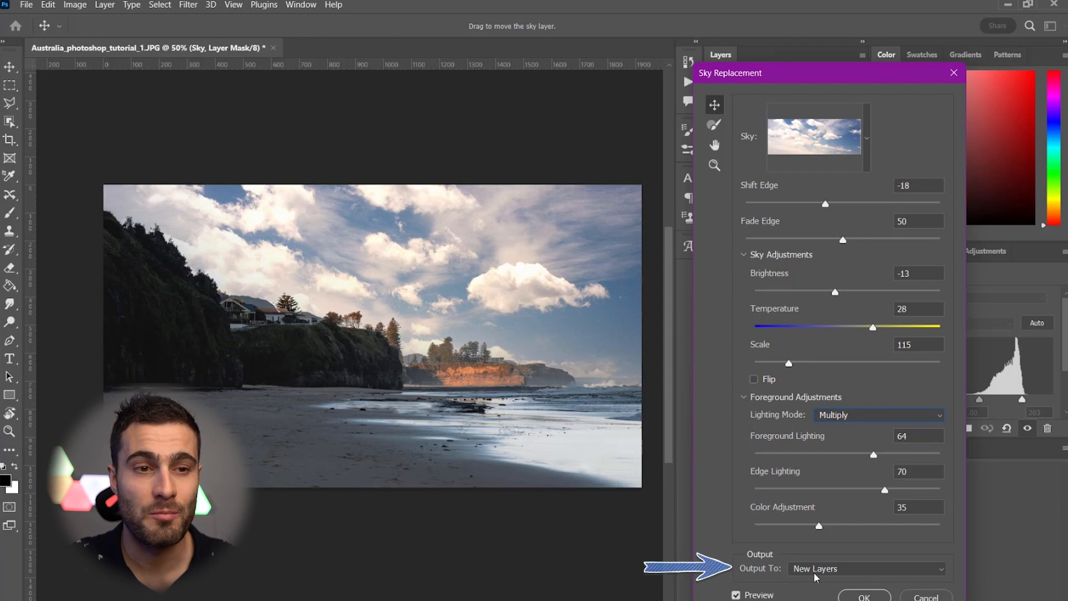
- Keep Output To as New Layers and apply the sky replacement with OK
left_click(866, 569)
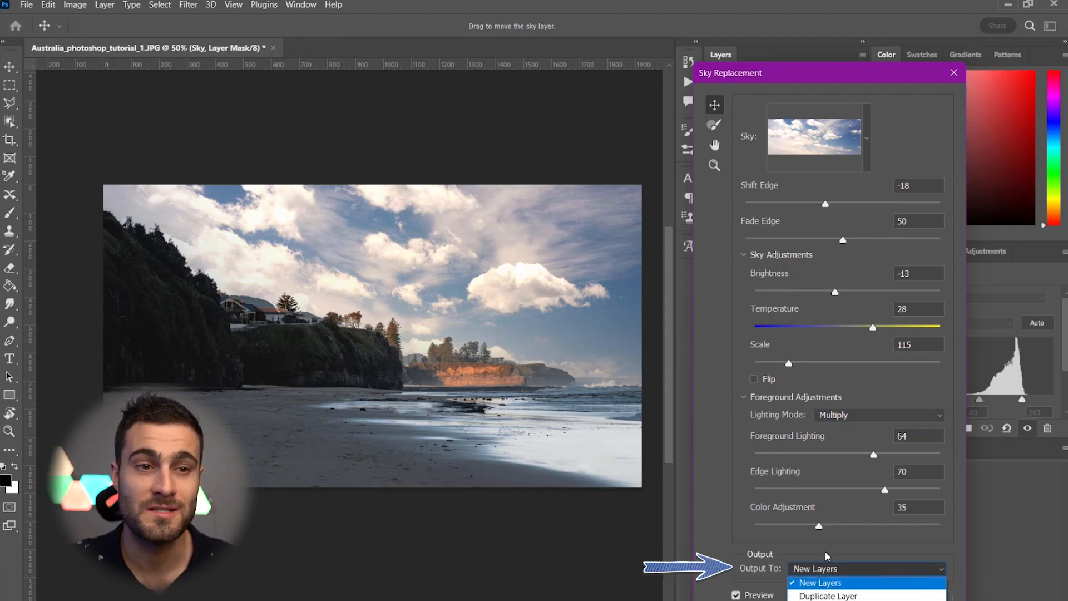
left_click(819, 582)
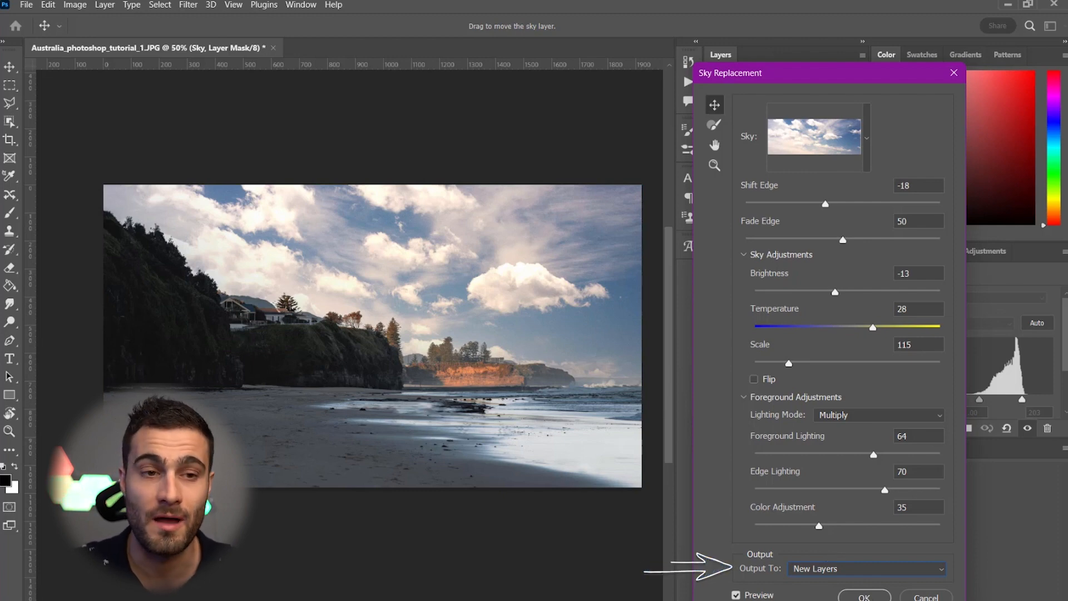
left_click(864, 594)
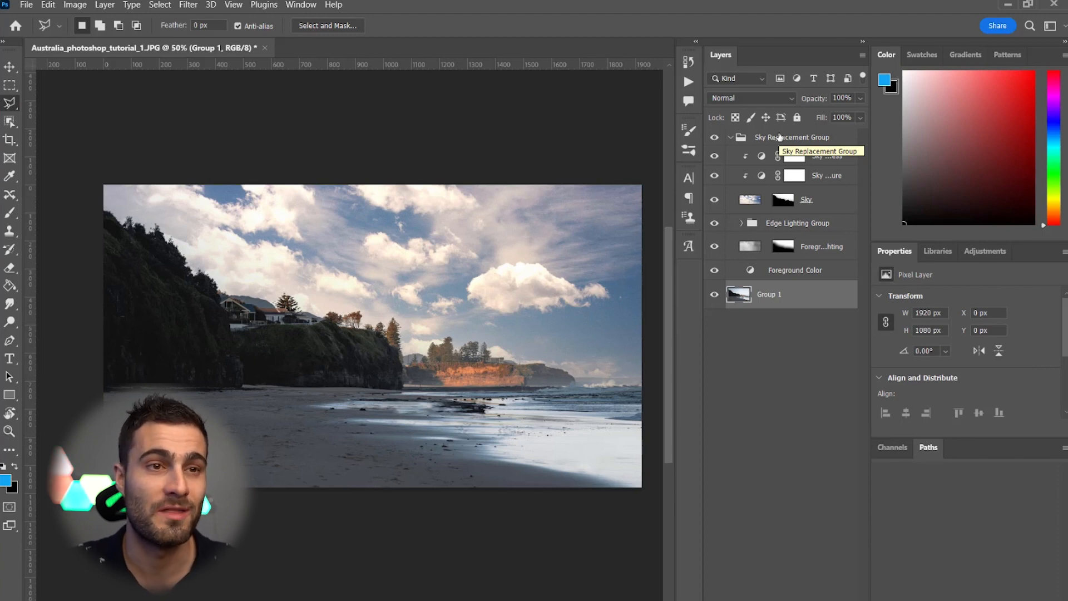
mouse_move(830, 236)
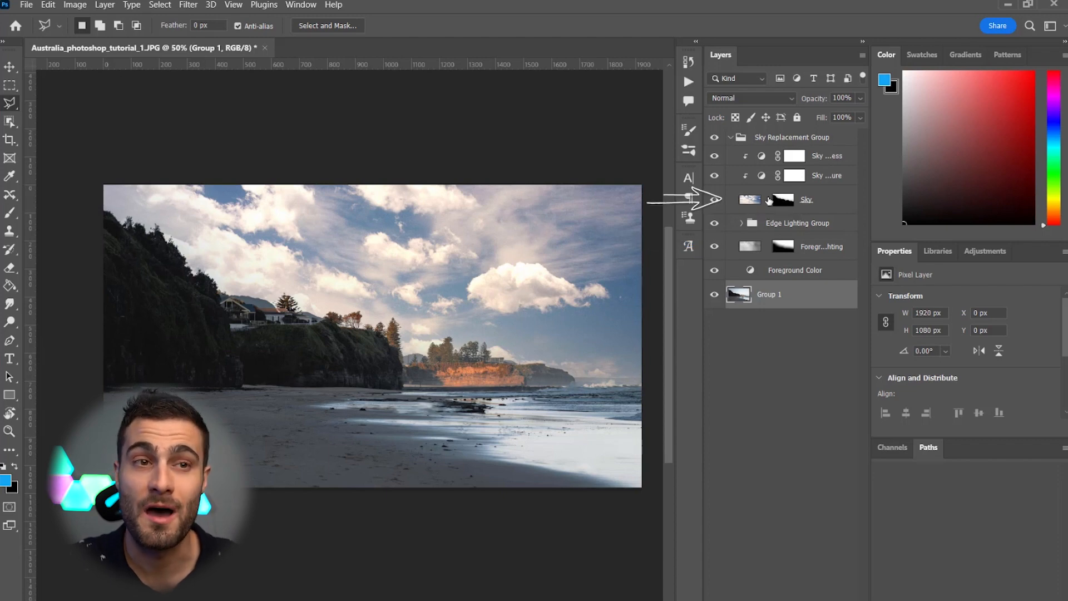
- Select the Sky layer's mask in the Layers panel for editing
left_click(782, 199)
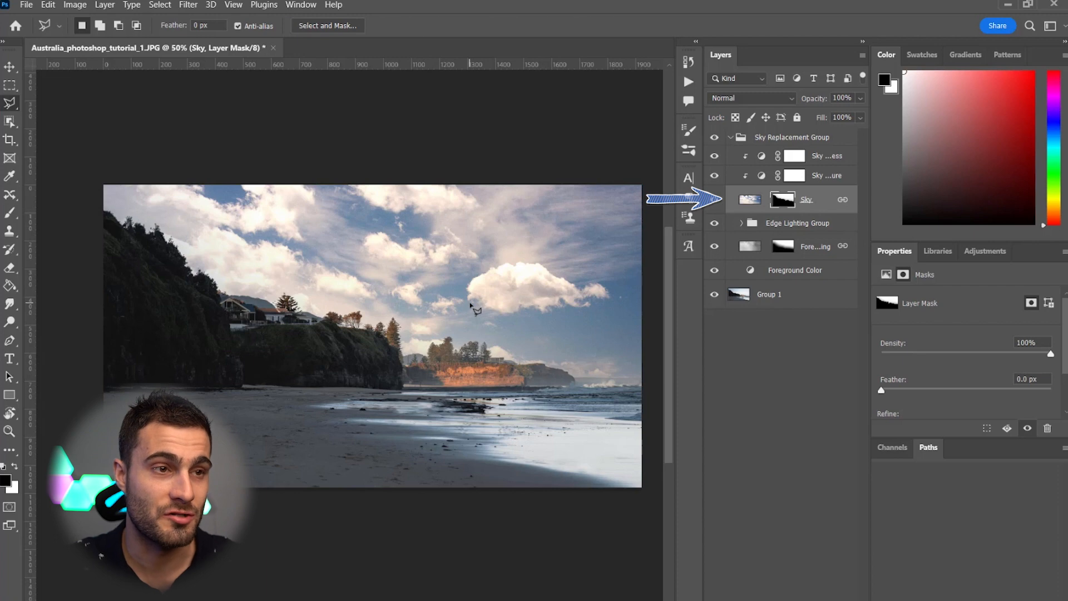
- Paint a test stroke on the Sky mask with the Brush, undo it, then show the Sky Brightness adjustment
key("b")
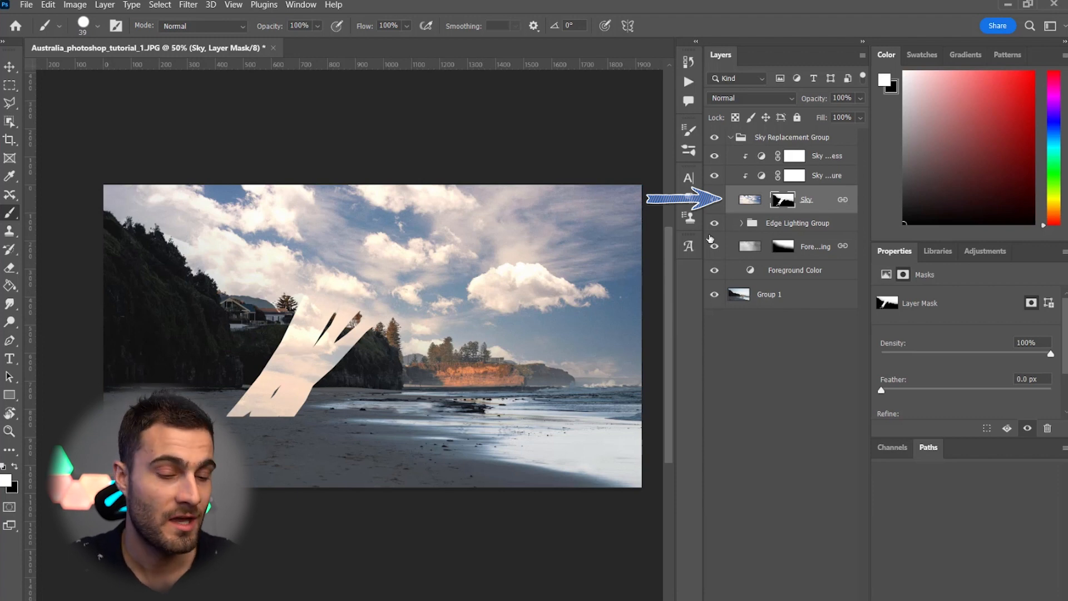
key("ctrl+z")
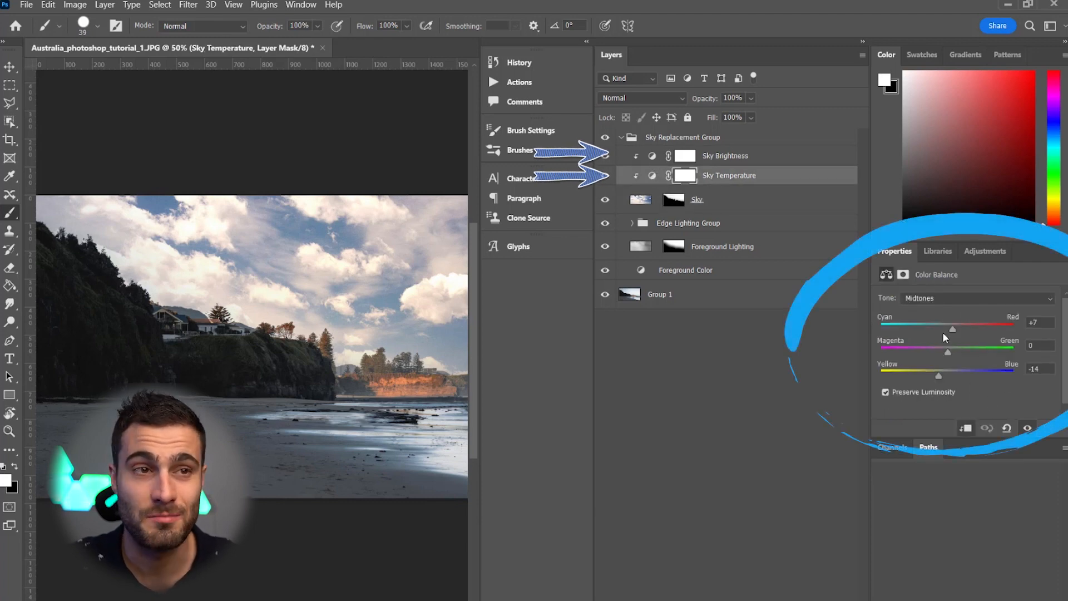
left_click(726, 156)
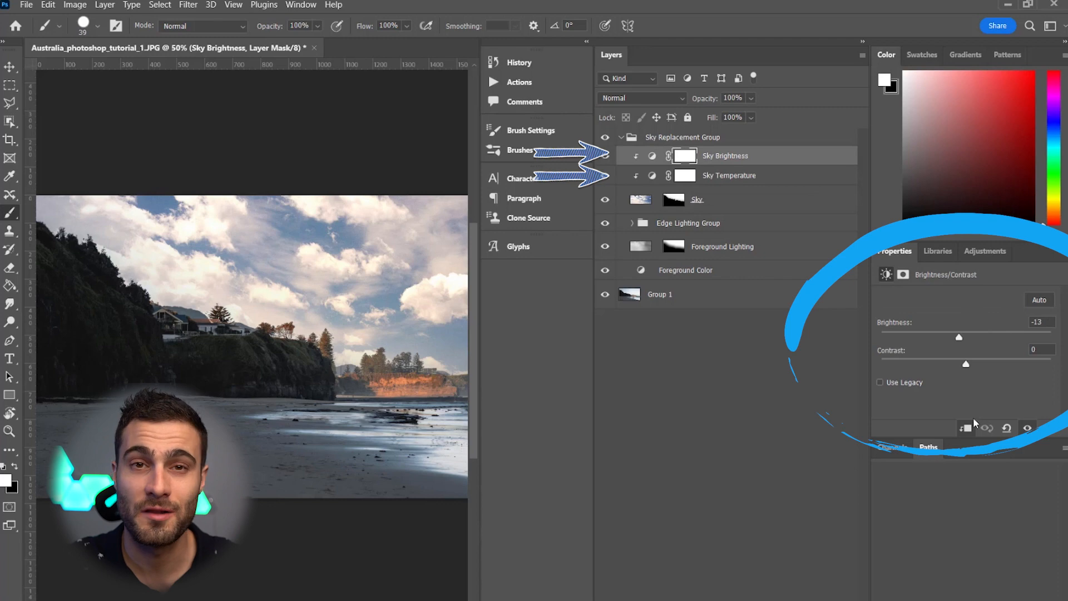